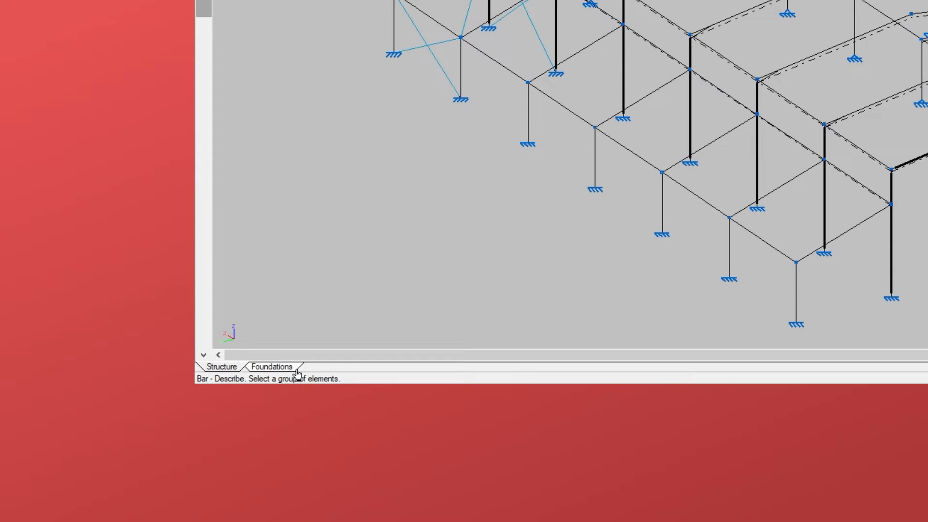
mouse_move(346, 367)
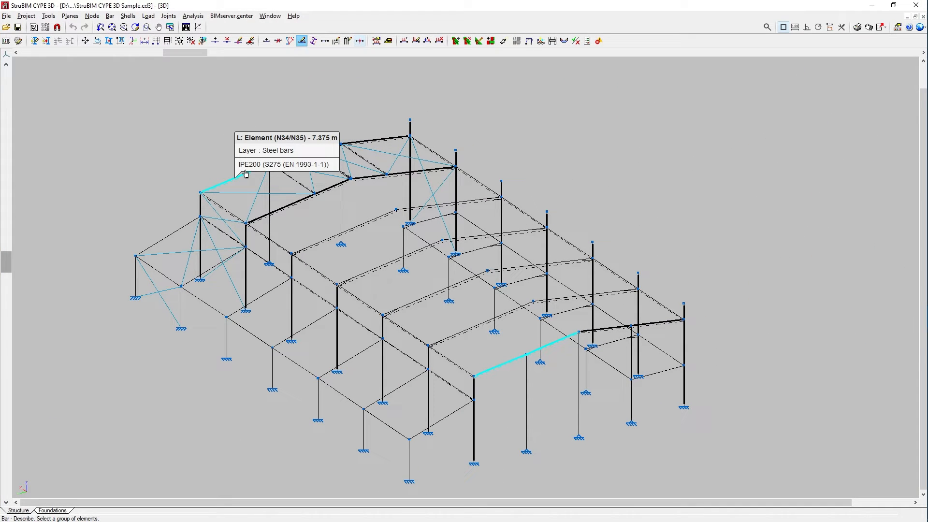
mouse_move(264, 215)
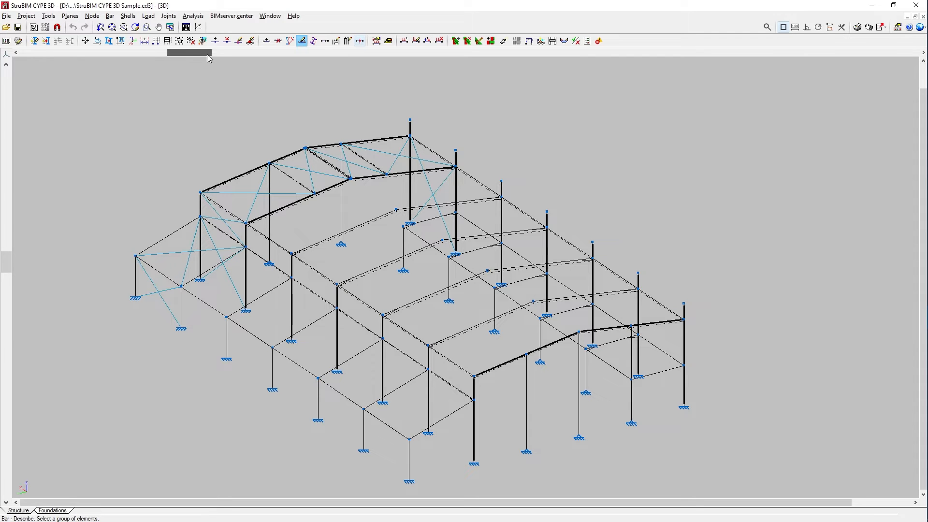
Spin the steel warehouse frame around with the view-rotation slider and return toward the original view.
left_click_drag(208, 53, 284, 53)
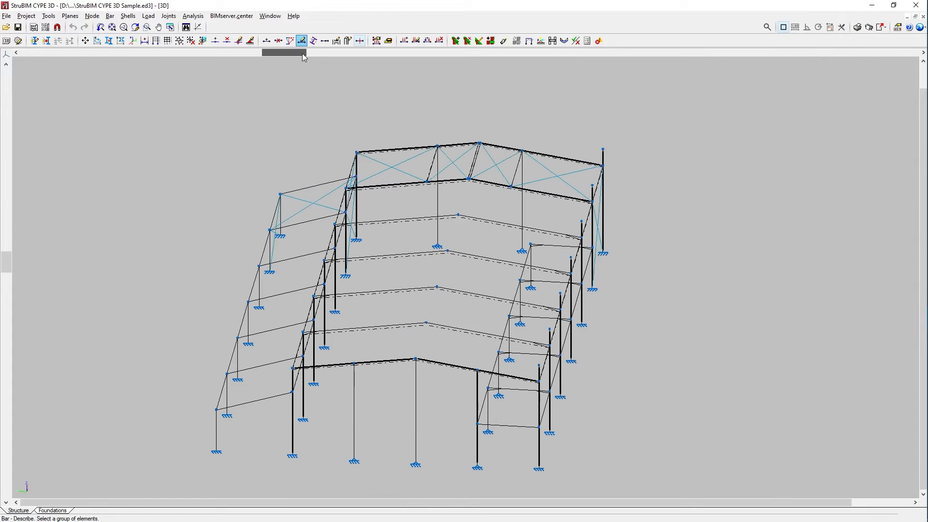
left_click_drag(285, 52, 409, 53)
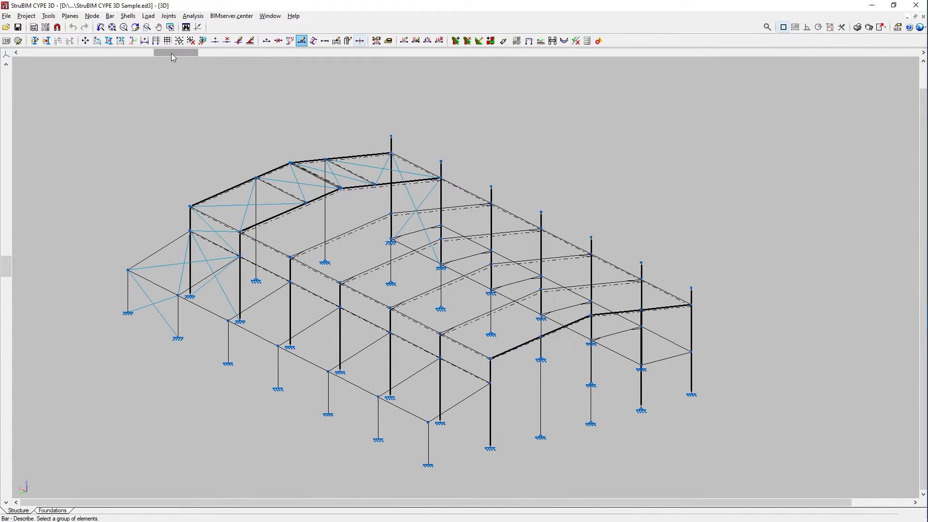
mouse_move(271, 16)
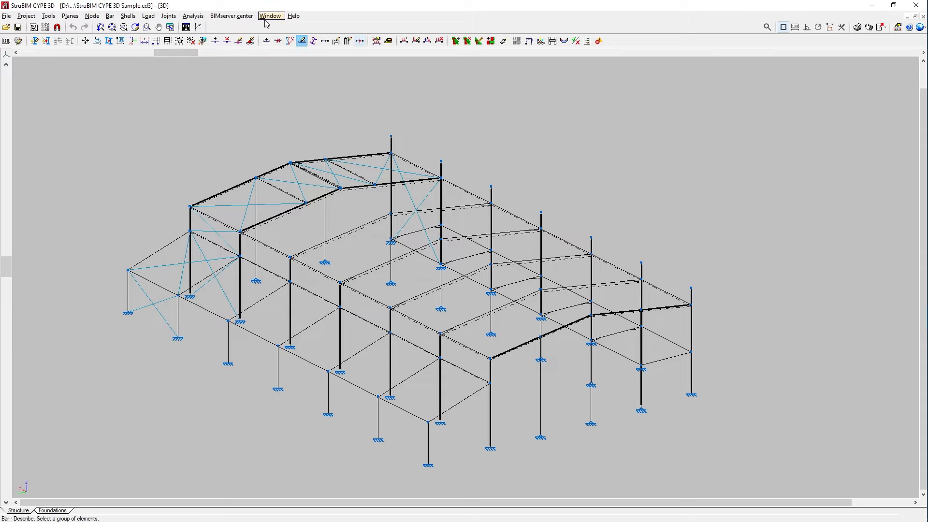
left_click(270, 15)
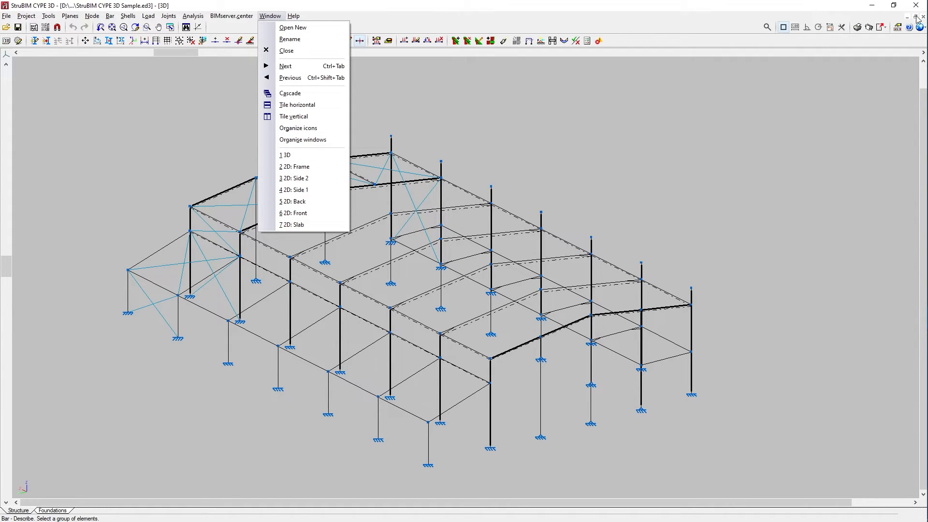
left_click(298, 104)
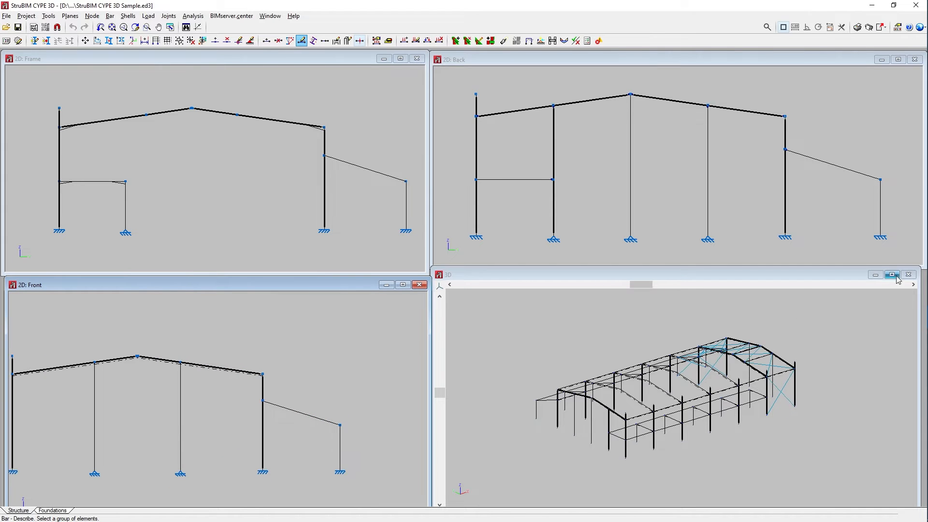
left_click(892, 274)
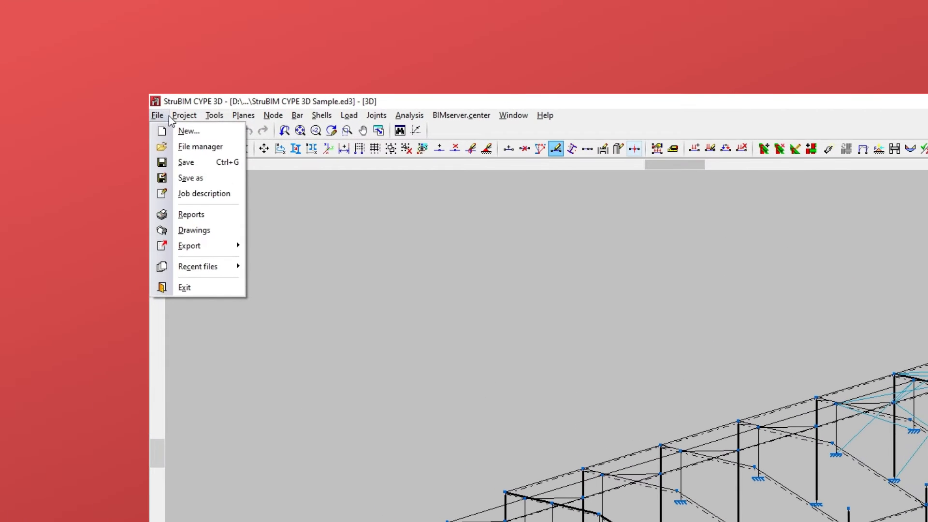
Browse the Tools, Planes and Node command lists, ending with the Bar commands displayed.
left_click(215, 115)
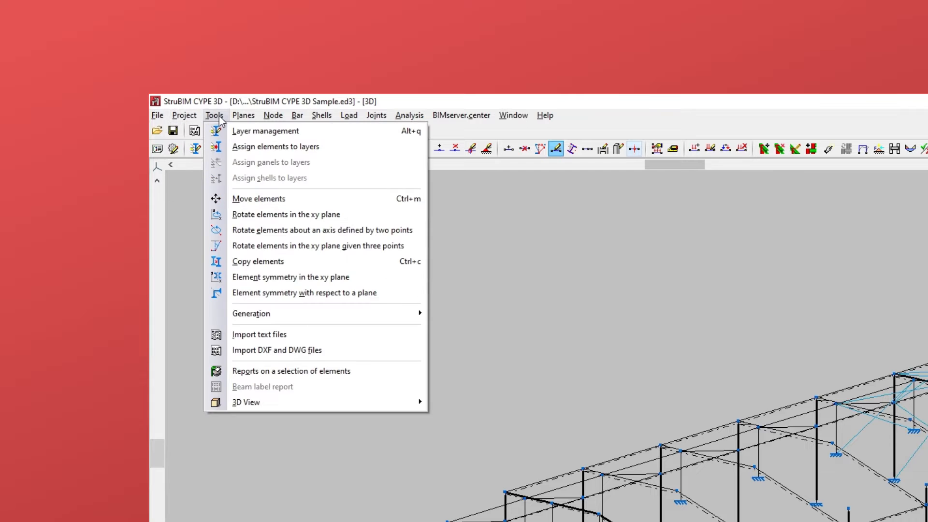
mouse_move(227, 121)
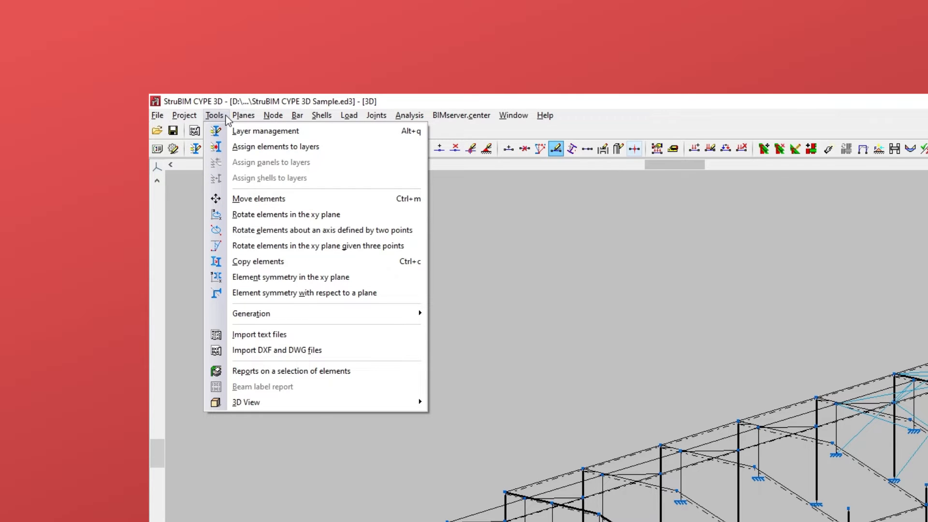
left_click(243, 115)
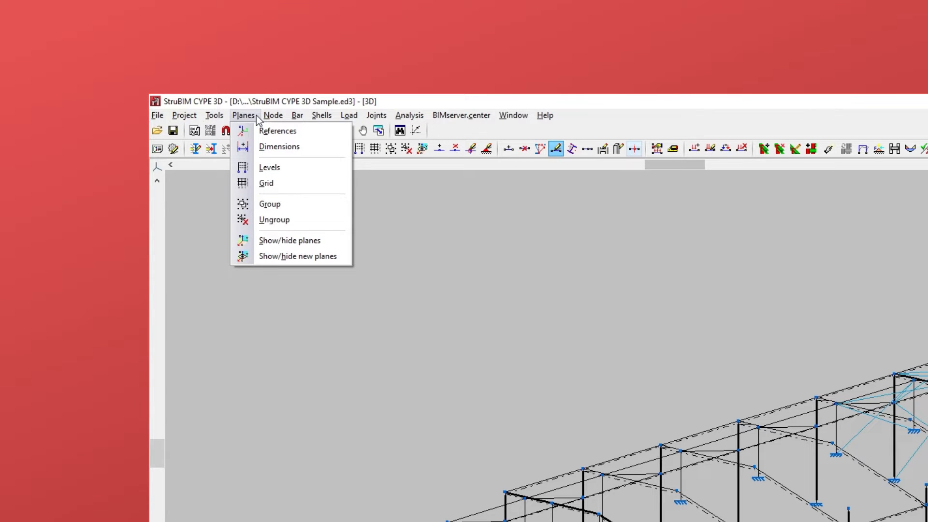
left_click(273, 115)
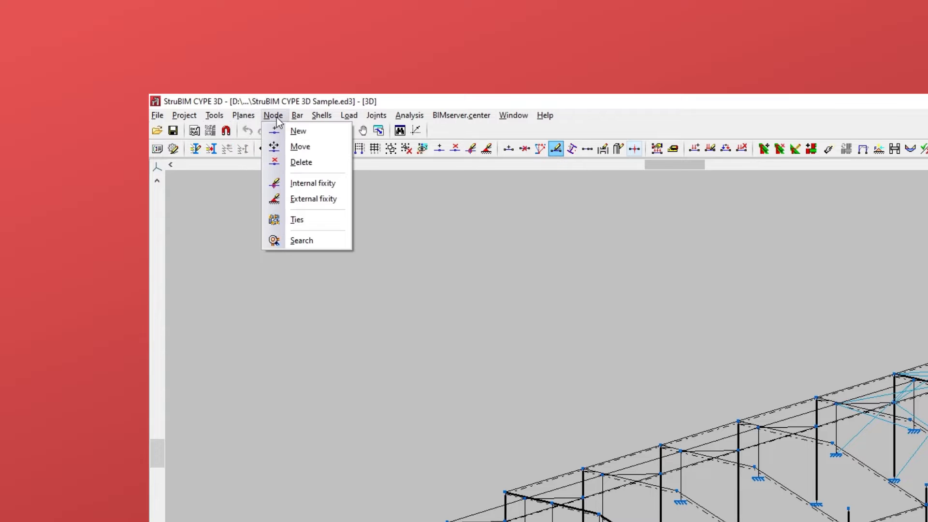
mouse_move(283, 124)
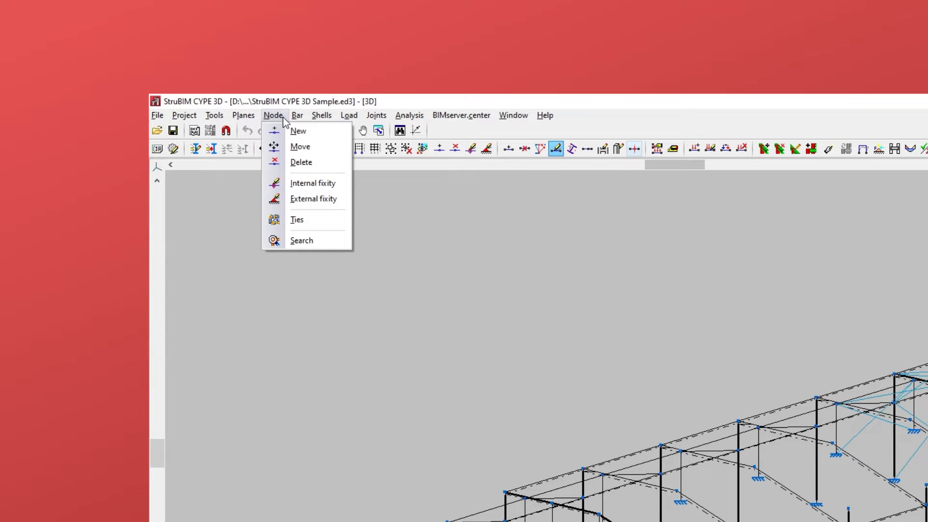
left_click(297, 115)
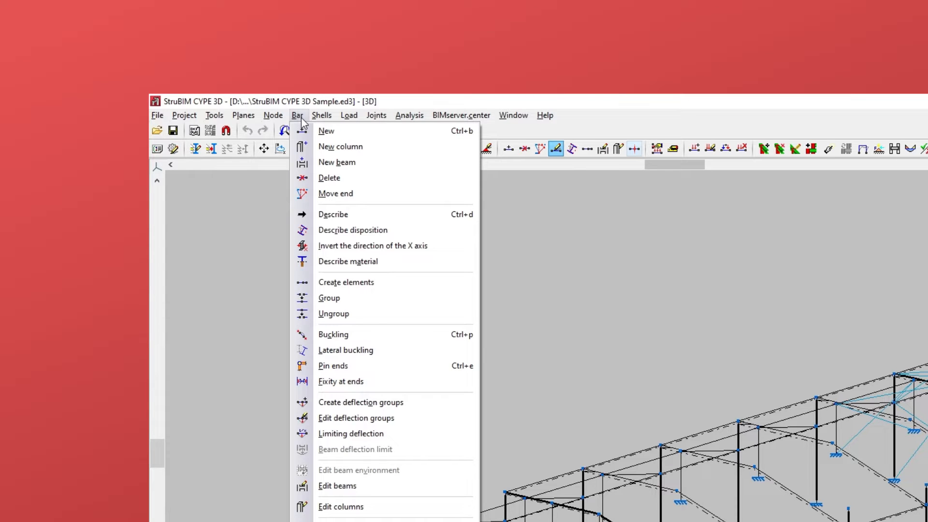
Browse the Shells, Load and Joints command lists without choosing anything.
left_click(322, 116)
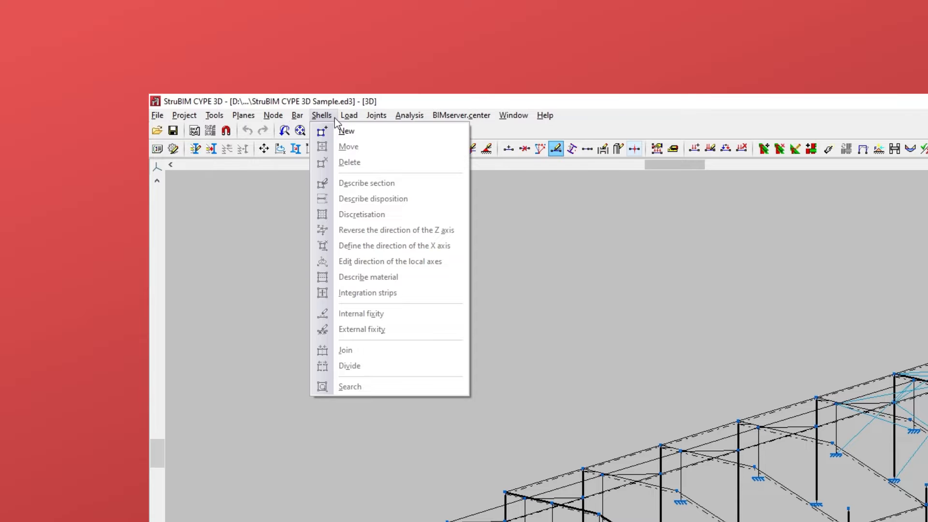
left_click(348, 115)
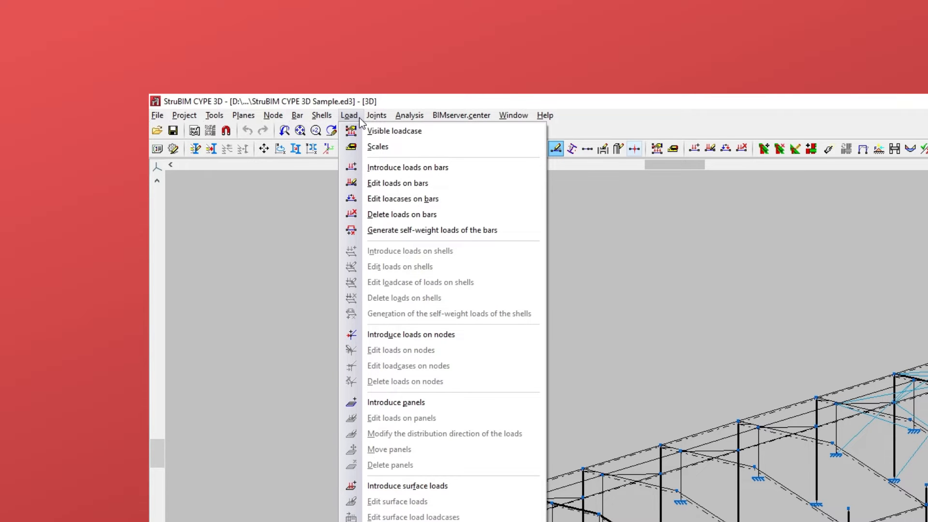
left_click(376, 115)
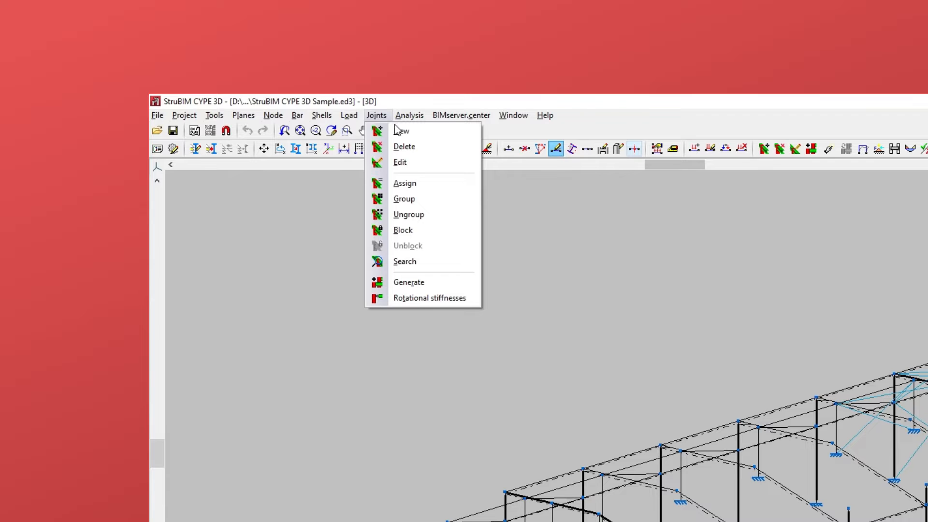
mouse_move(409, 115)
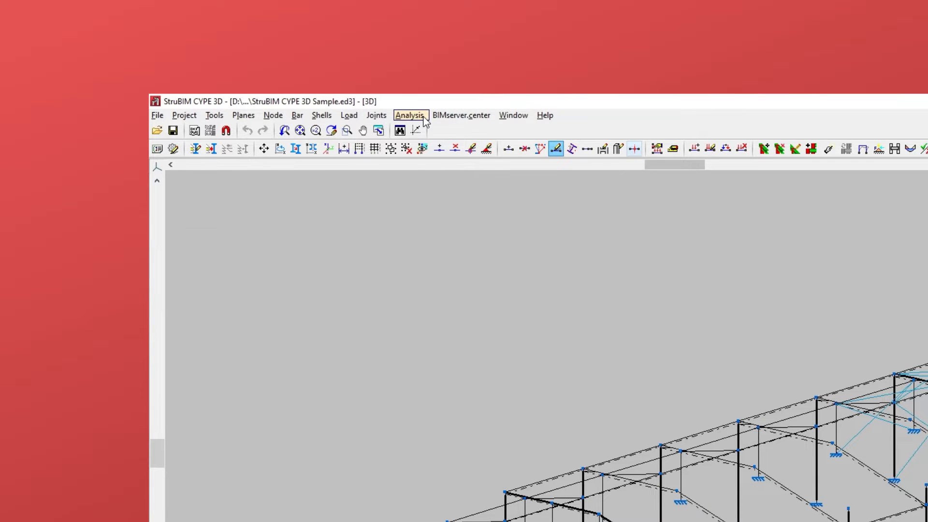
Browse the Analysis and BIMserver.center commands, then dismiss the menu without a selection.
left_click(409, 115)
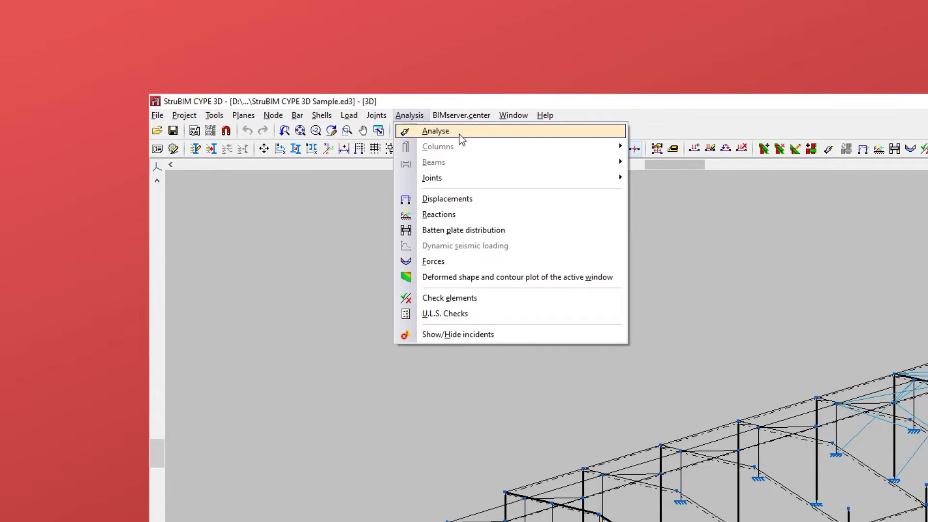
left_click(461, 115)
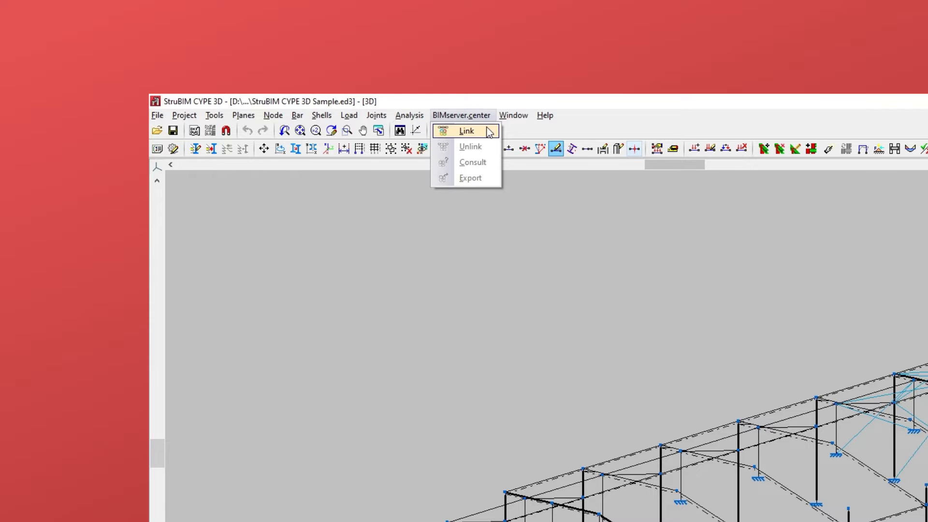
left_click(466, 130)
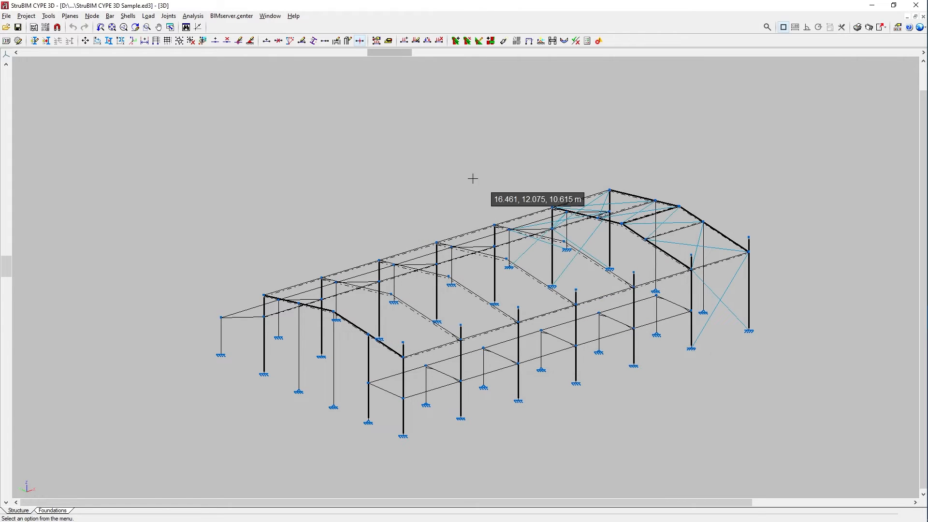
left_click(270, 16)
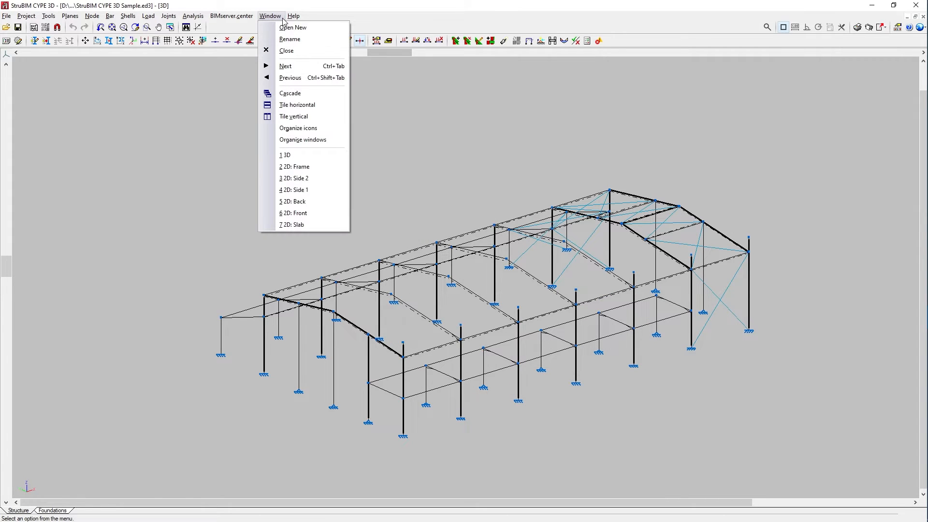
left_click(293, 16)
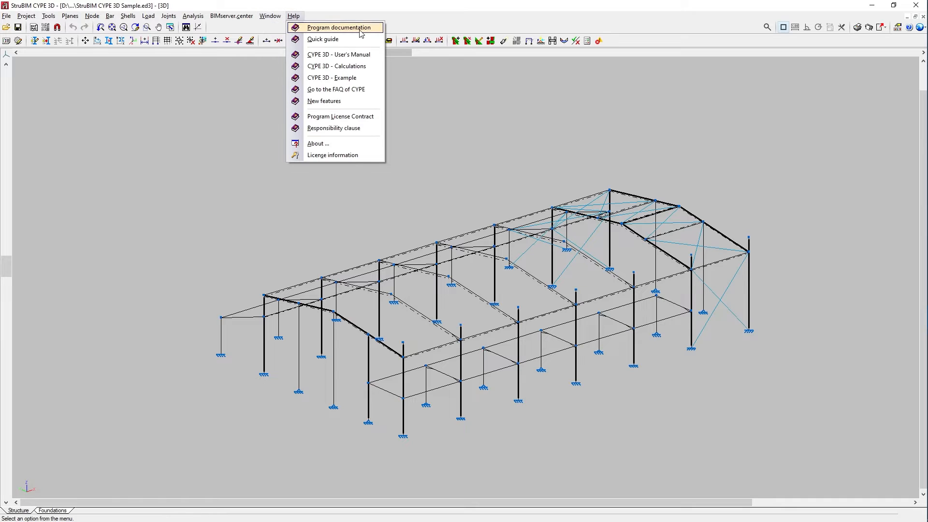
mouse_move(368, 155)
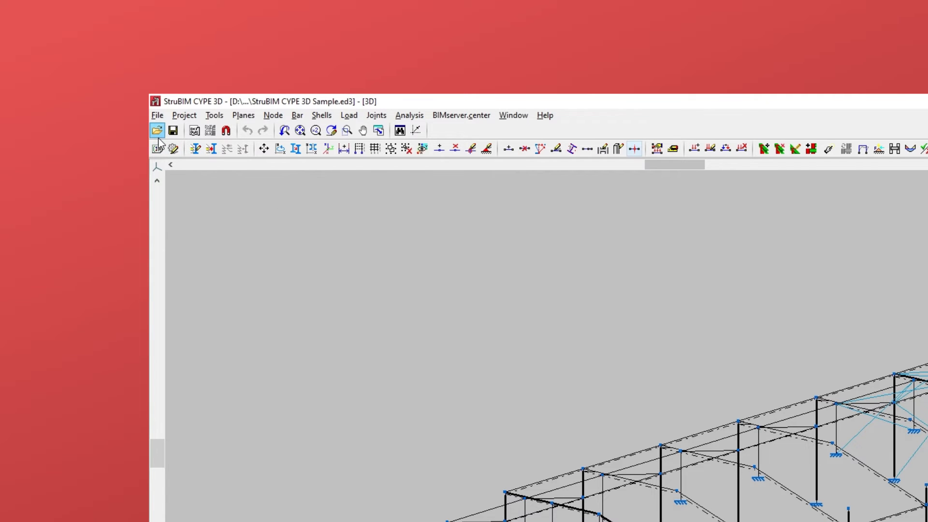
mouse_move(157, 130)
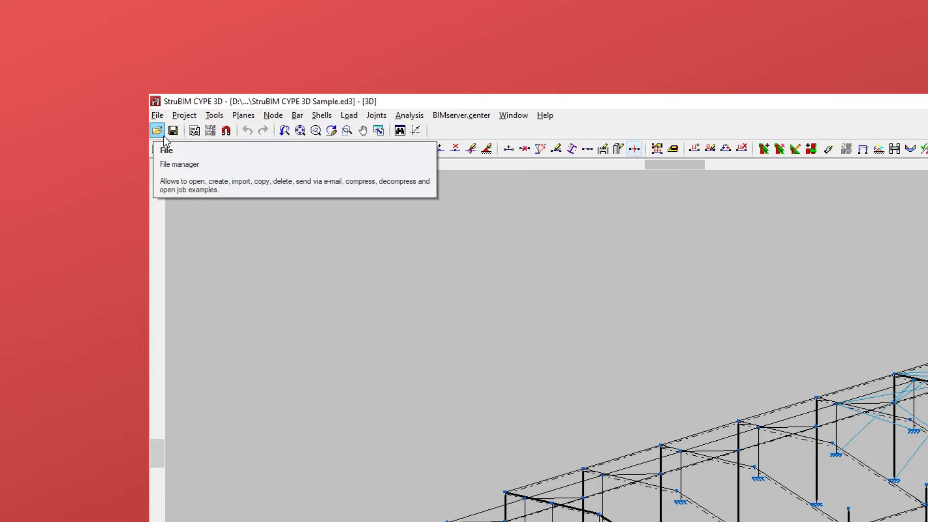
mouse_move(172, 130)
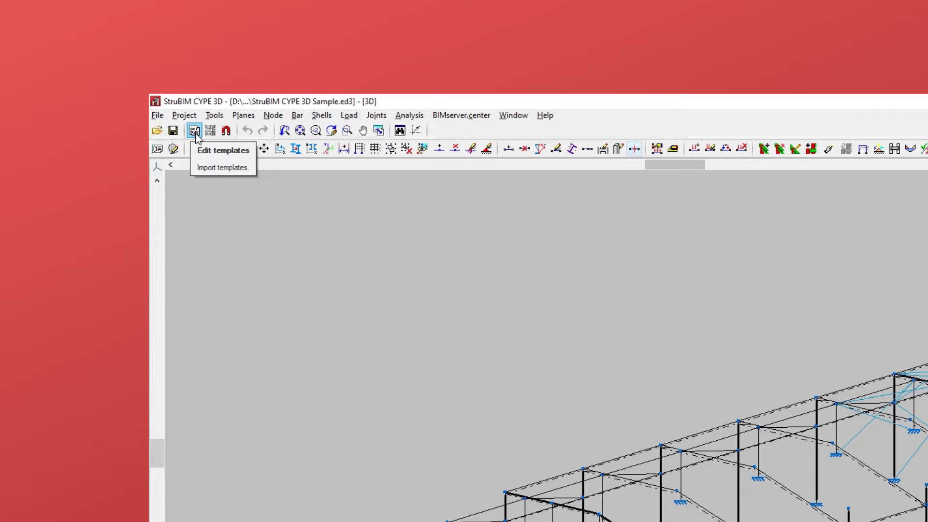
mouse_move(210, 130)
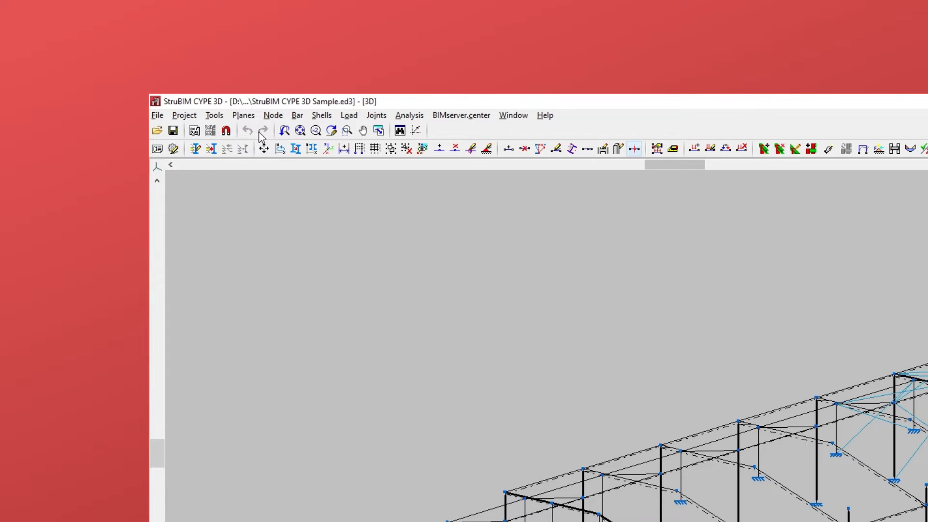
mouse_move(263, 131)
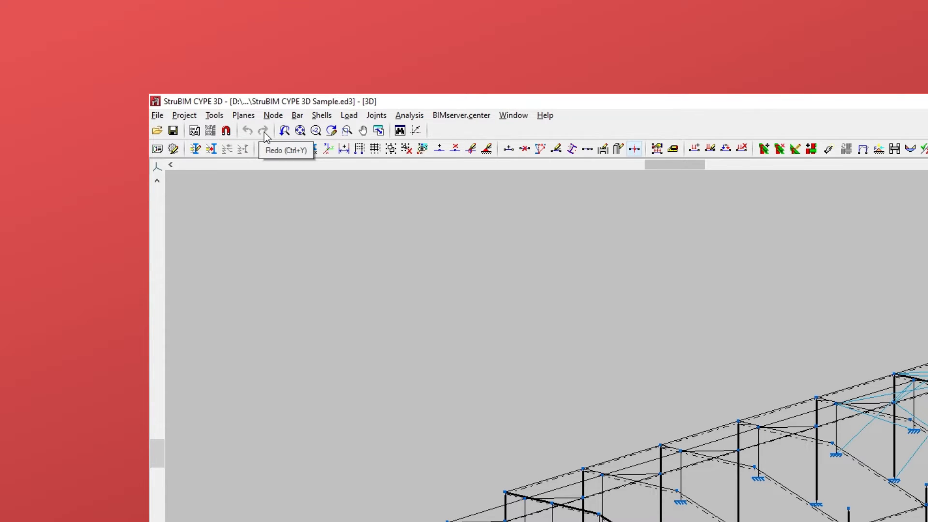
mouse_move(265, 136)
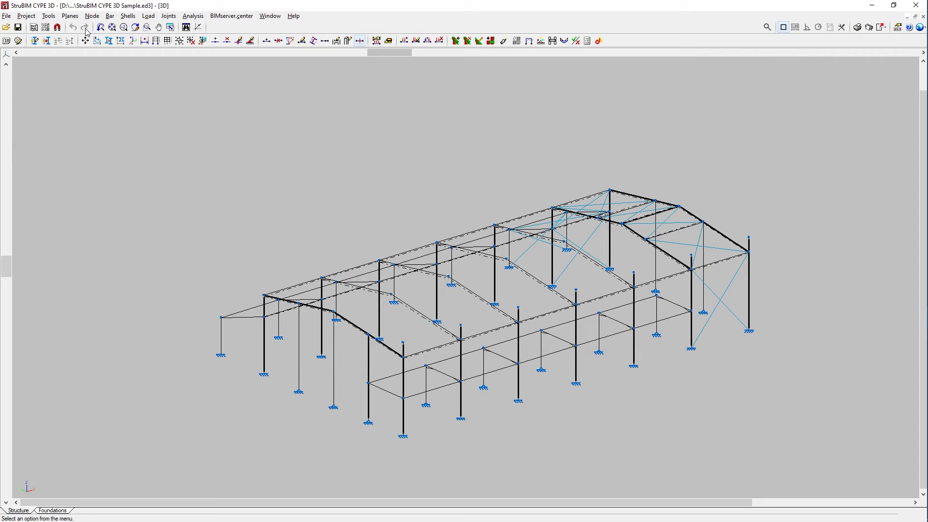
mouse_move(6, 40)
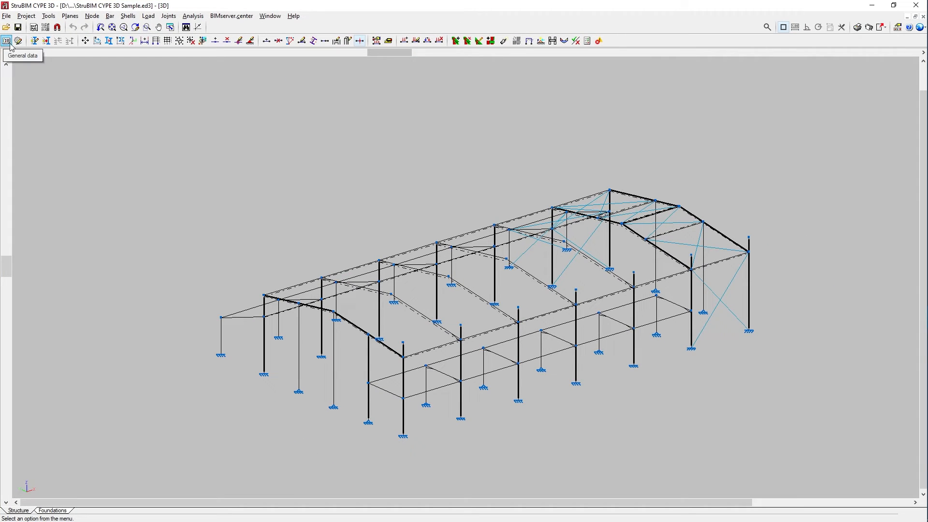
mouse_move(96, 40)
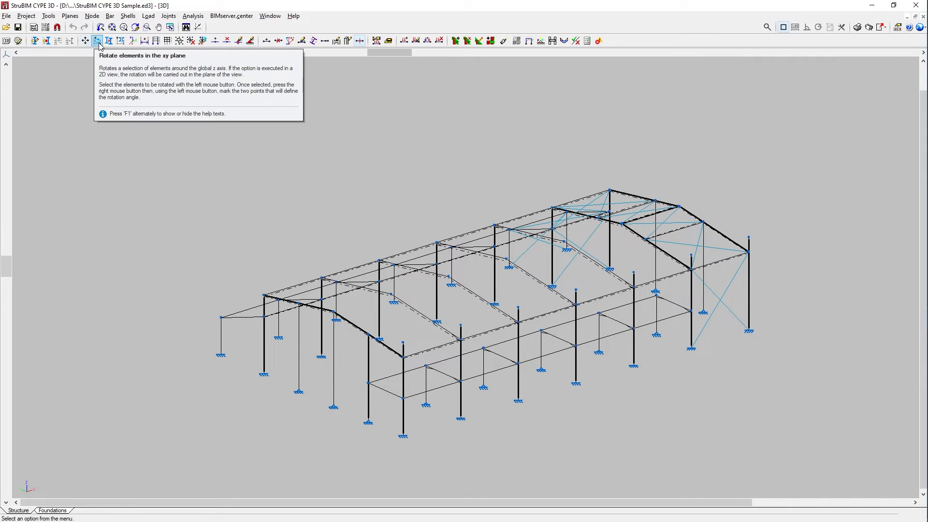
mouse_move(120, 40)
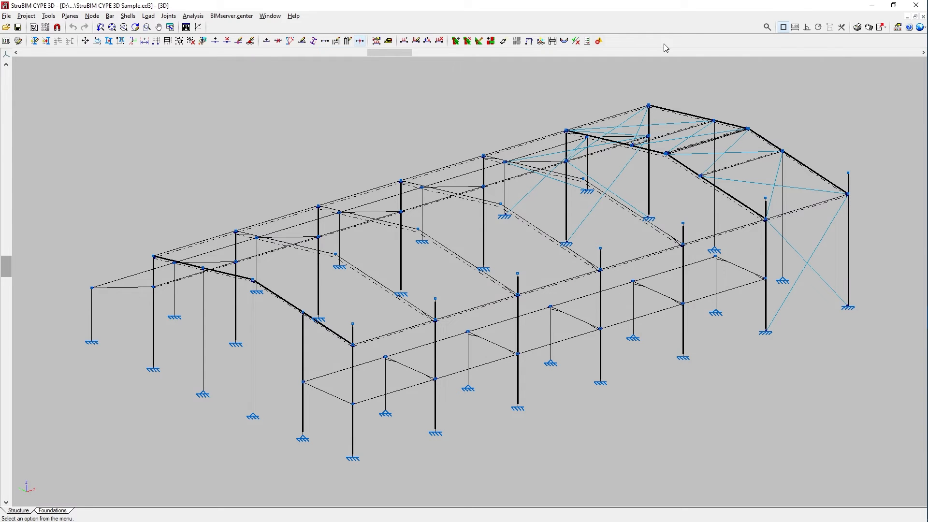
left_click(897, 27)
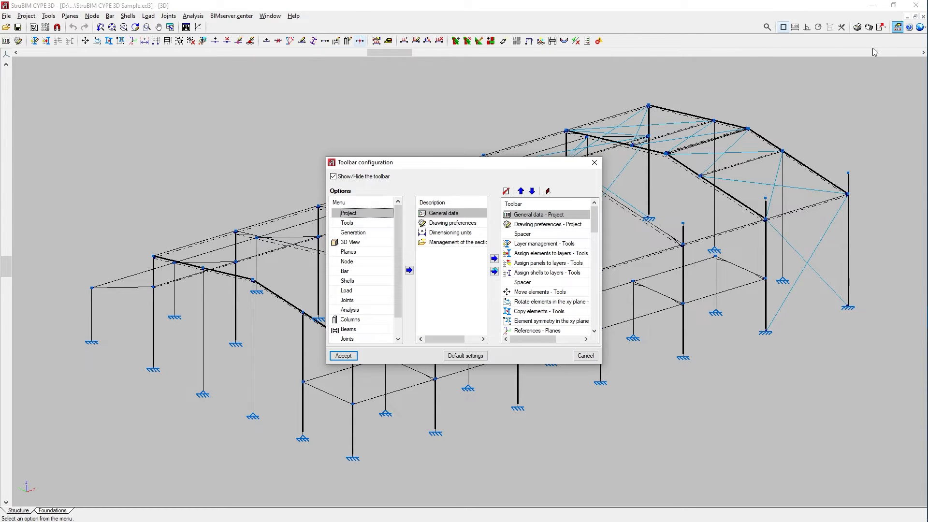
scroll("down", 3)
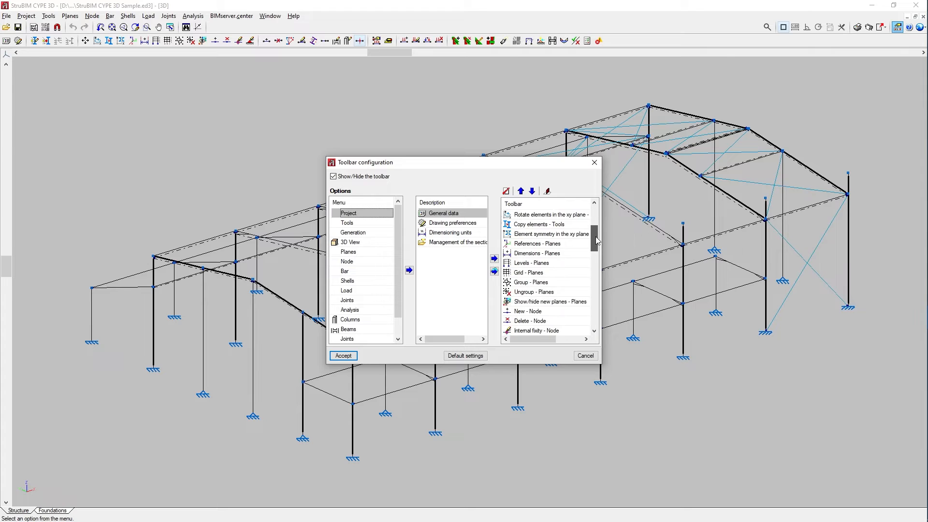
left_click(346, 222)
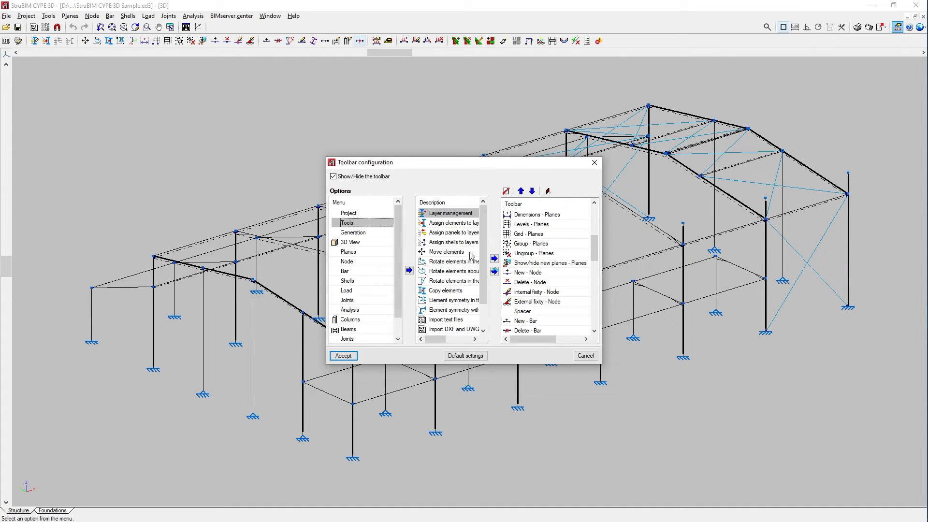
scroll("down", 3)
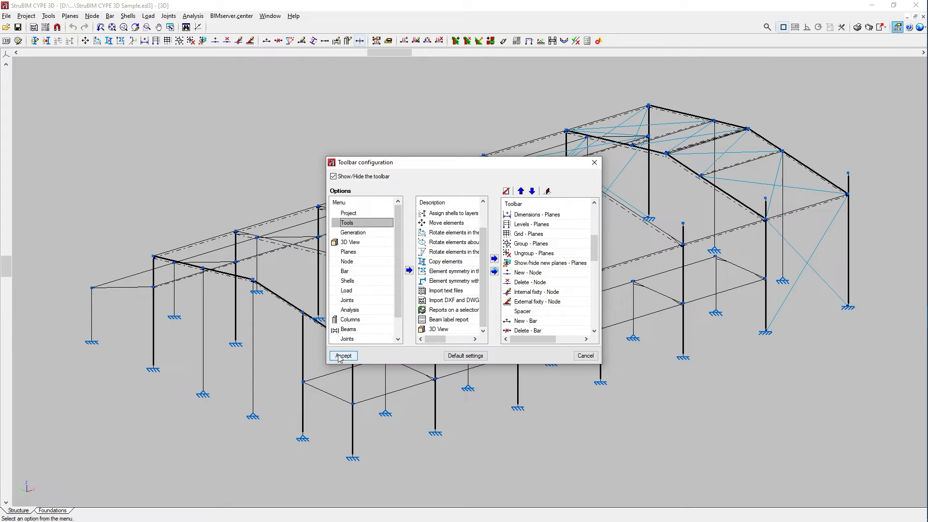
left_click(343, 356)
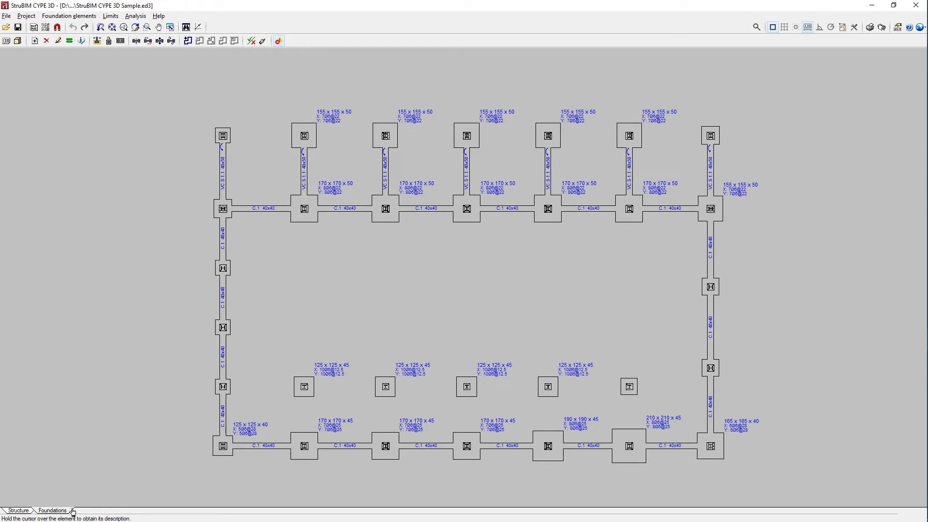
mouse_move(208, 431)
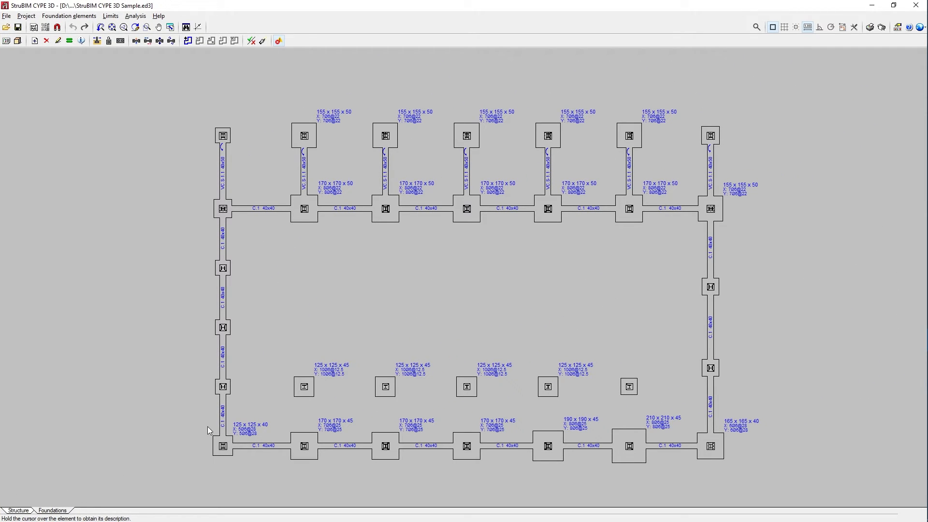
mouse_move(224, 418)
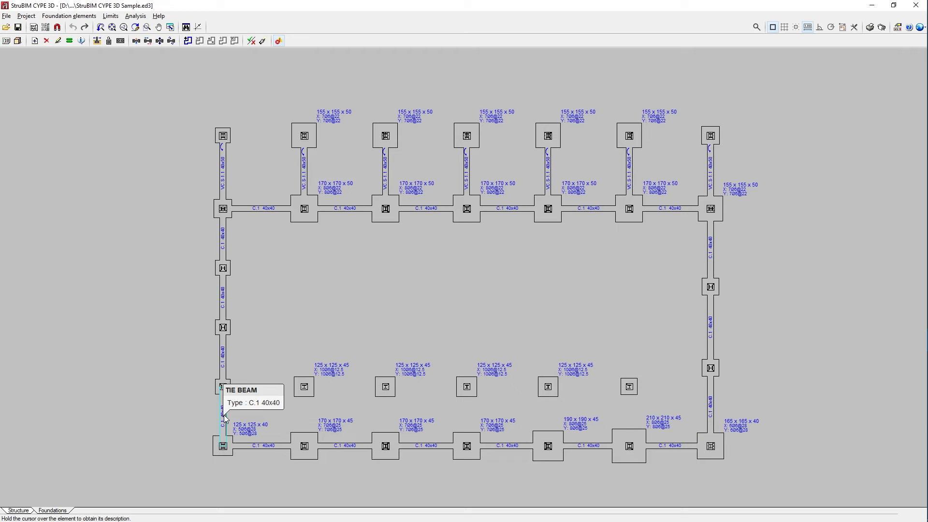
mouse_move(264, 407)
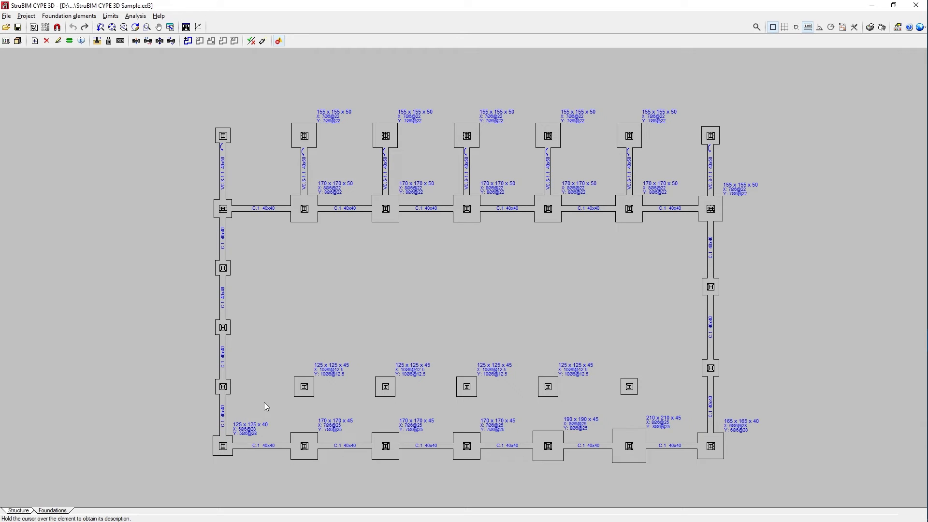
mouse_move(303, 387)
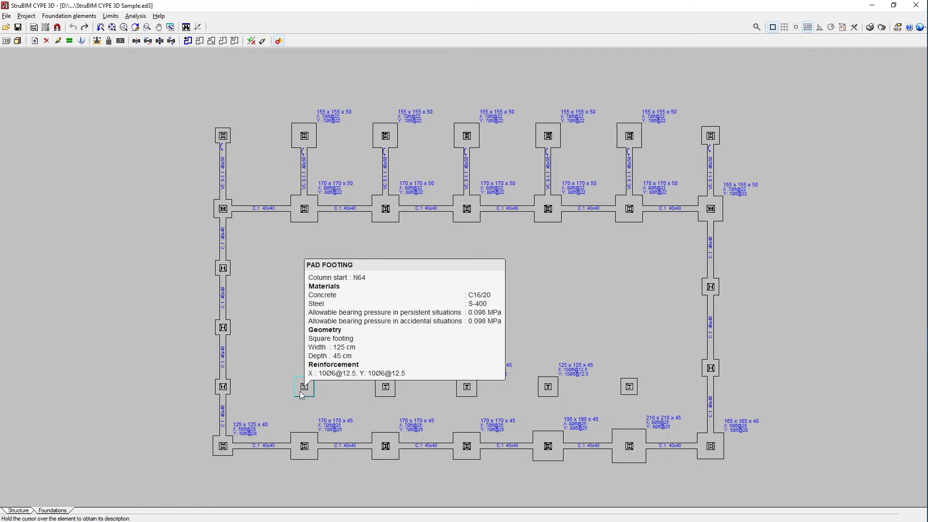
mouse_move(332, 245)
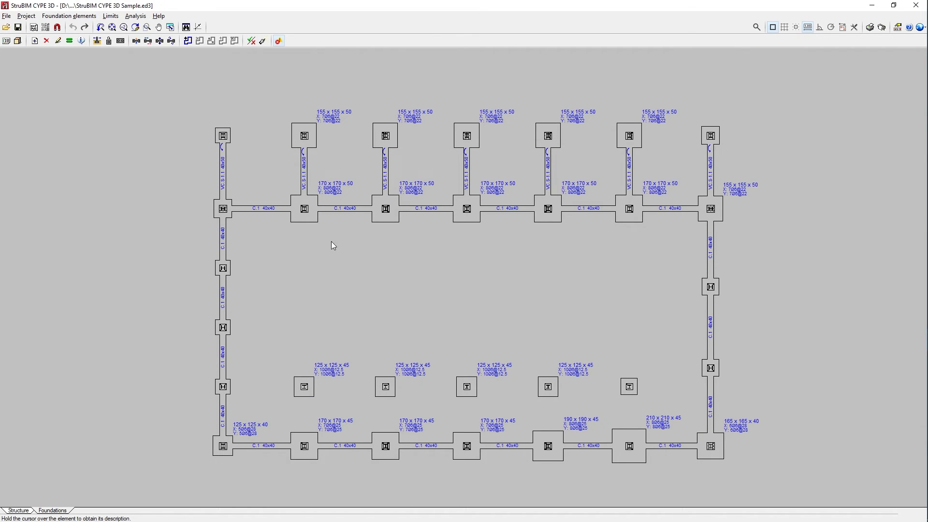
mouse_move(337, 208)
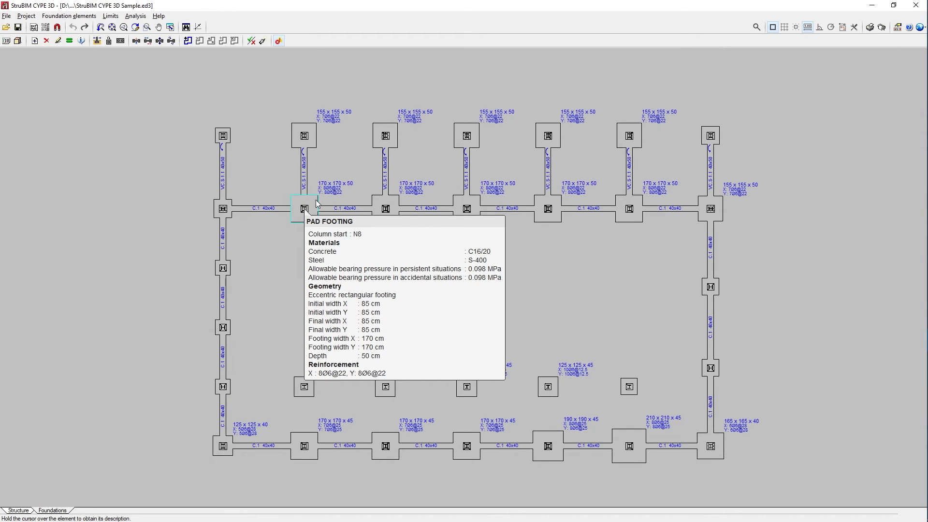
mouse_move(289, 183)
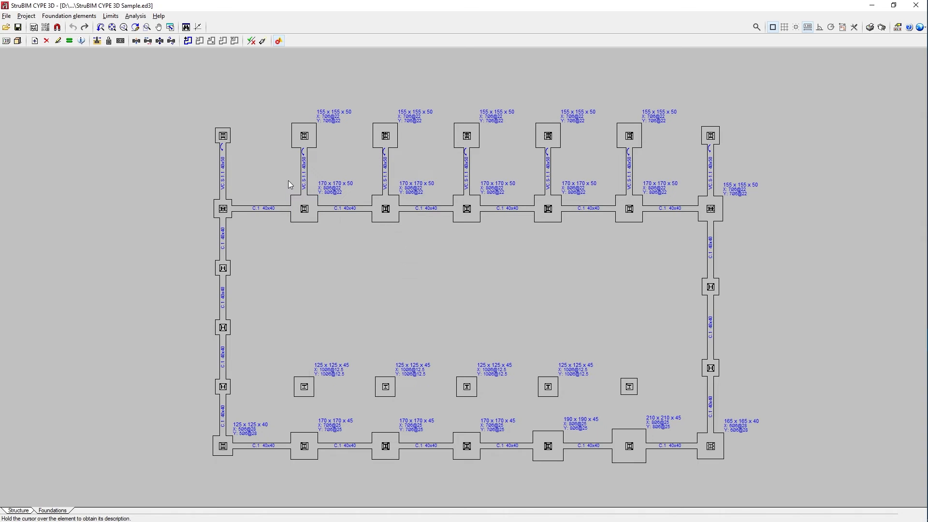
mouse_move(223, 135)
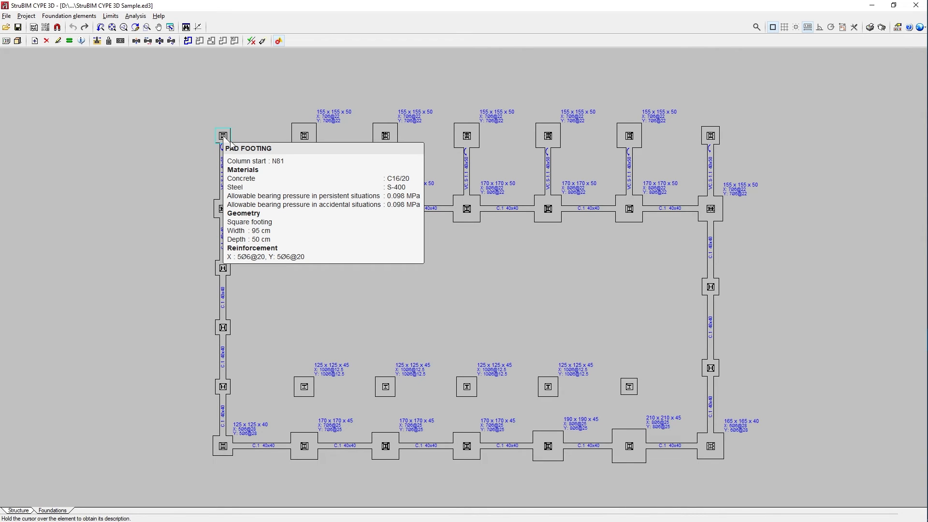
mouse_move(231, 145)
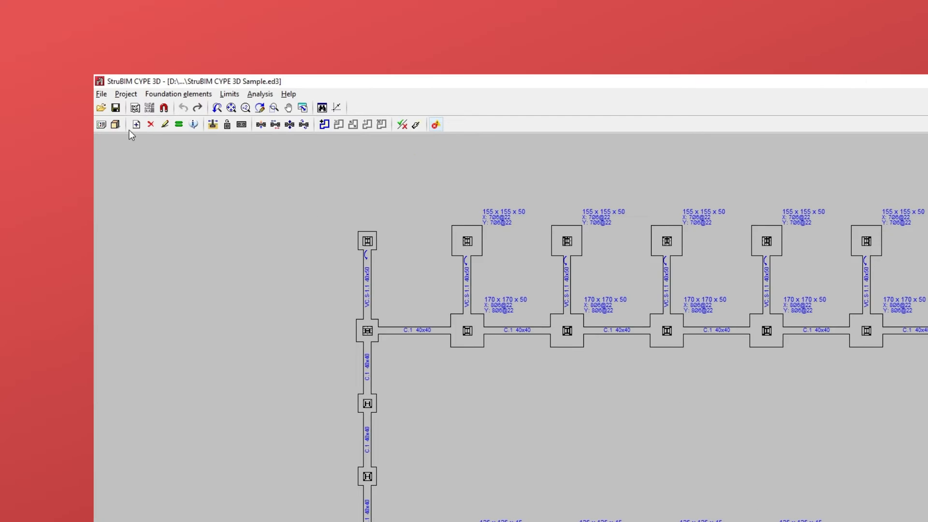
left_click(101, 93)
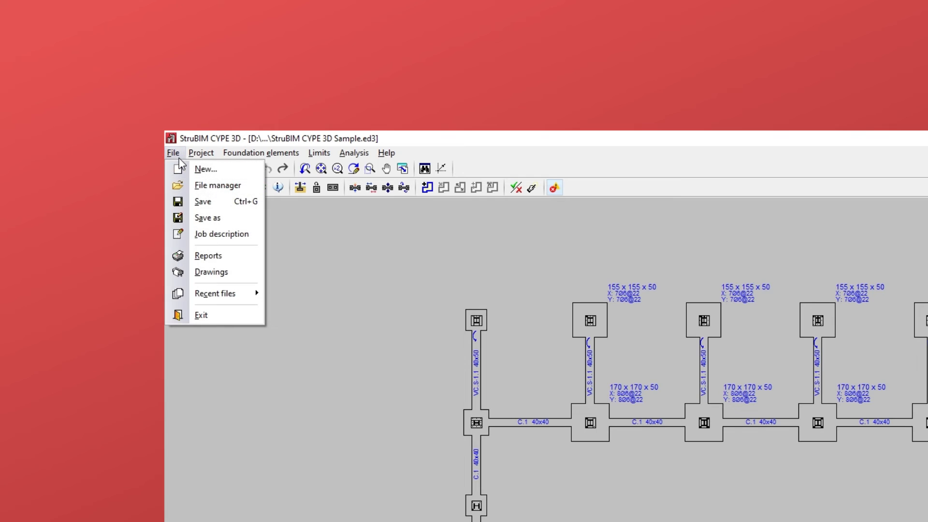
left_click(201, 153)
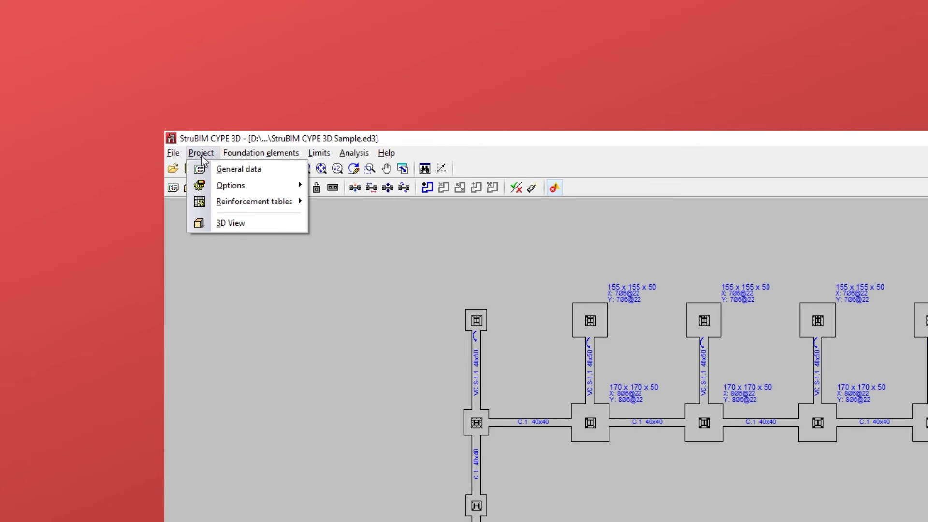
left_click(261, 153)
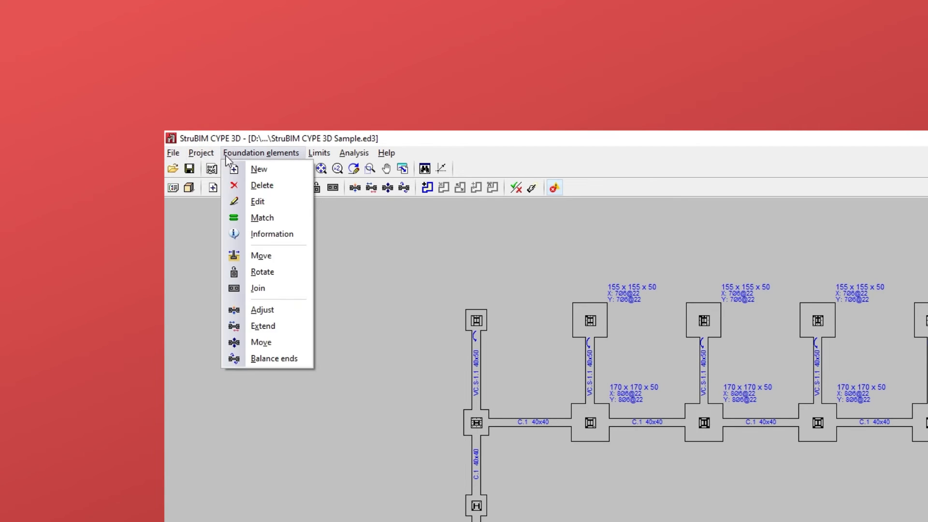
mouse_move(285, 158)
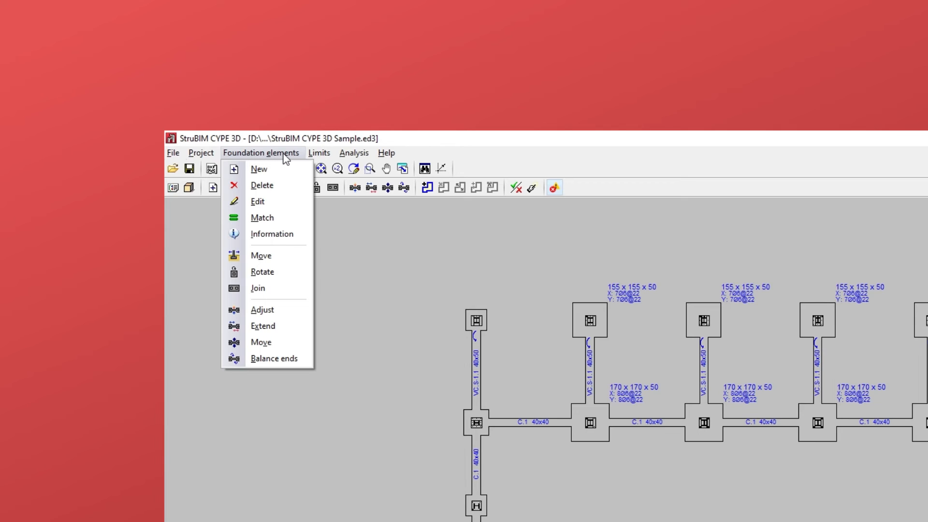
left_click(319, 153)
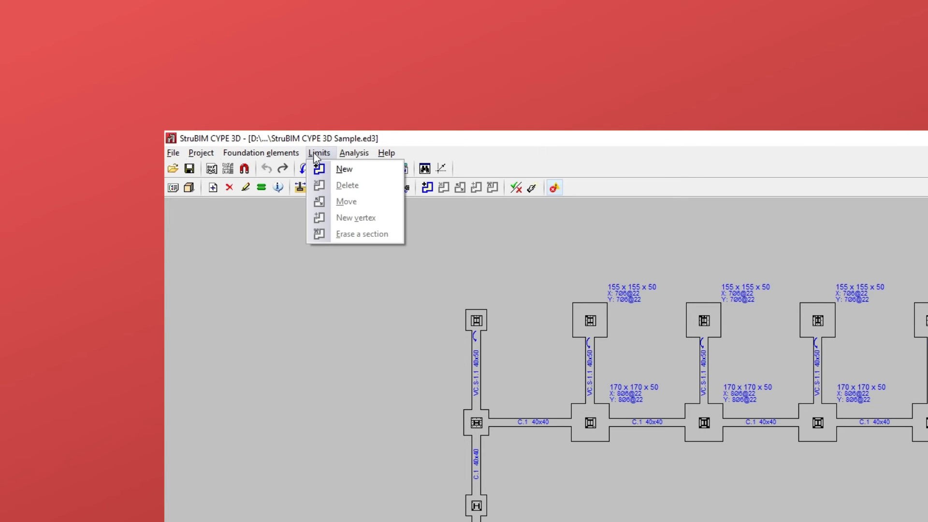
left_click(353, 153)
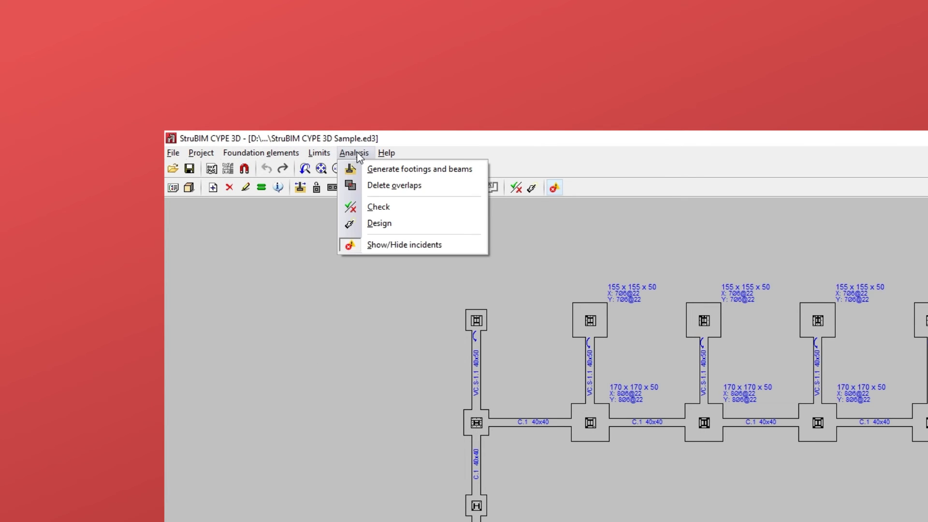
left_click(386, 153)
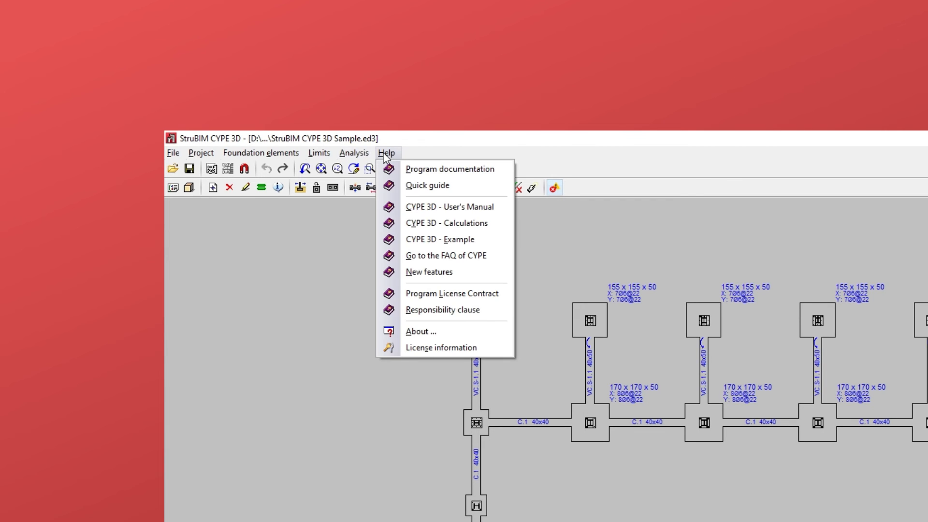
left_click(353, 153)
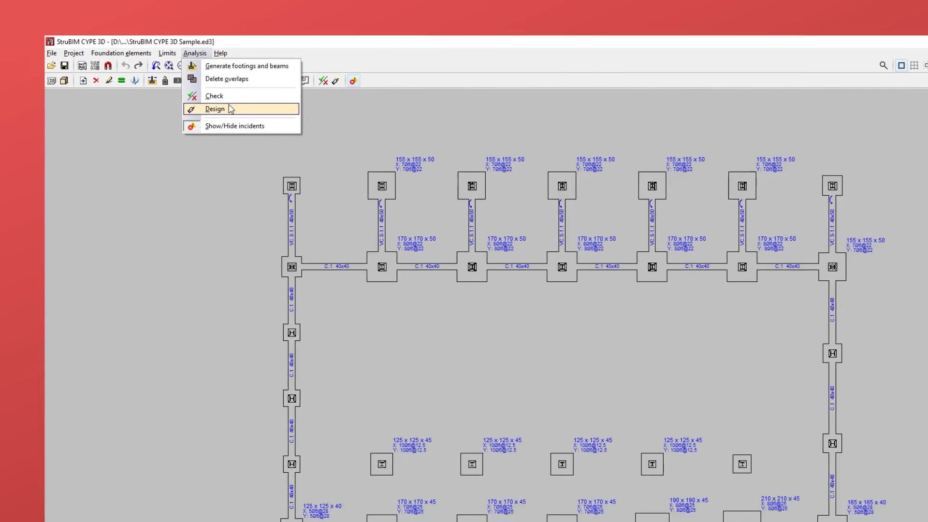
Run a quick and complete design of footings, strap and tie beams, resizing footings to 135 x 135 x 80.
left_click(214, 109)
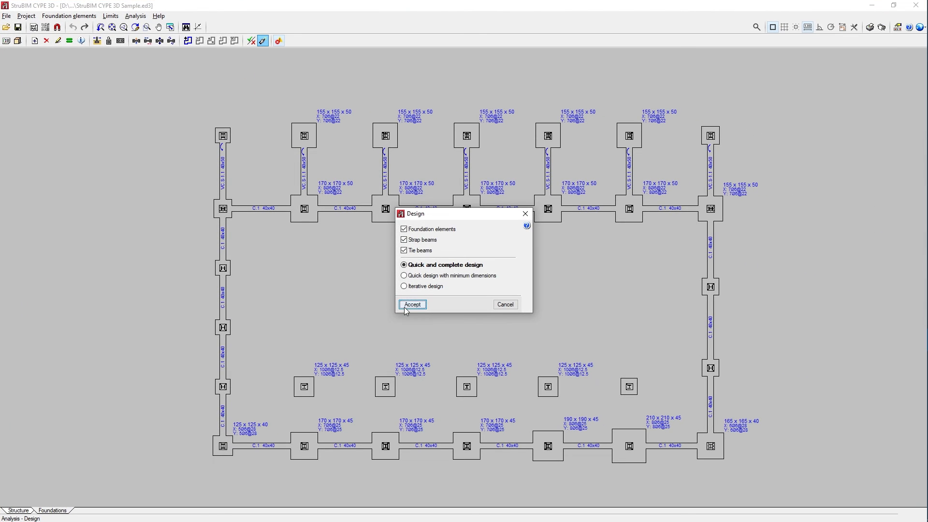
left_click(412, 304)
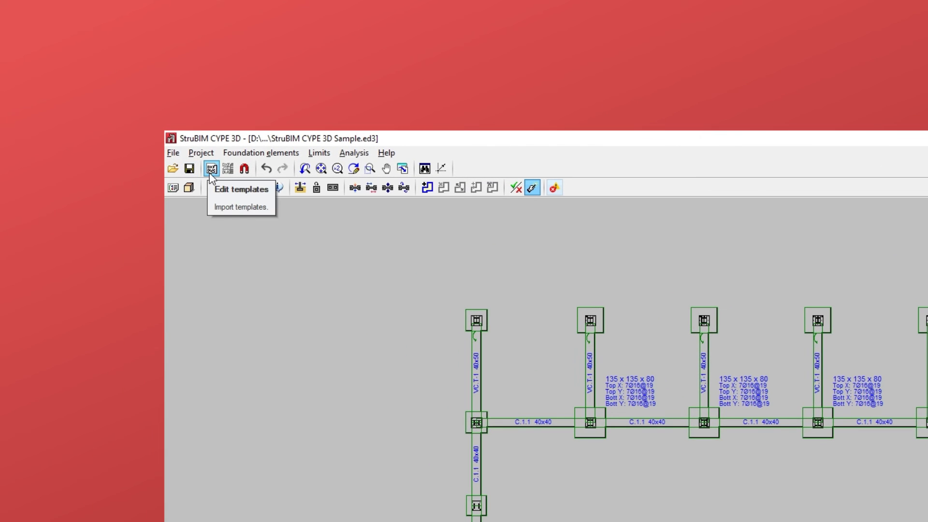
mouse_move(244, 168)
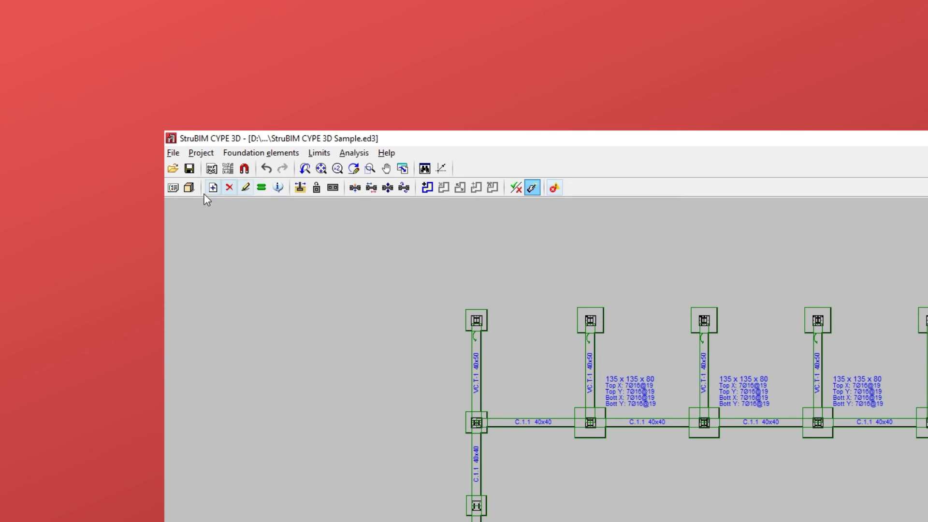
mouse_move(188, 187)
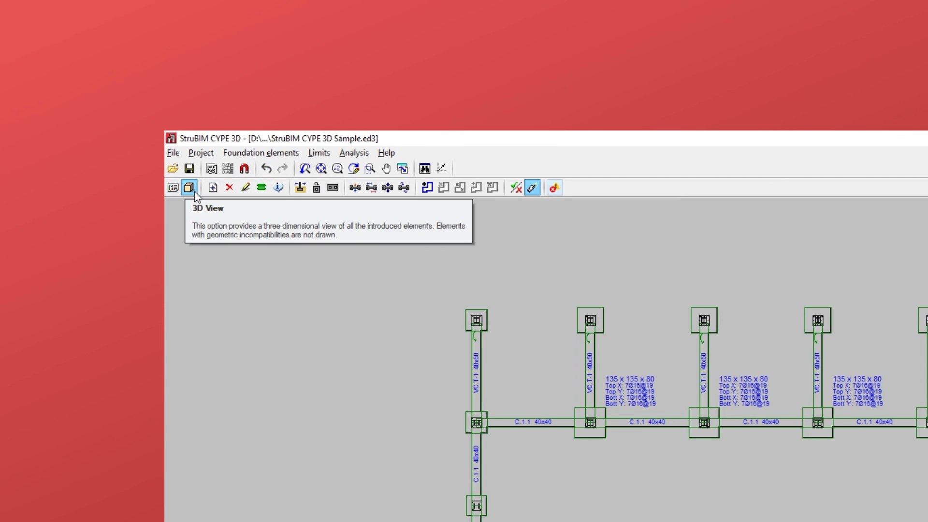
mouse_move(300, 187)
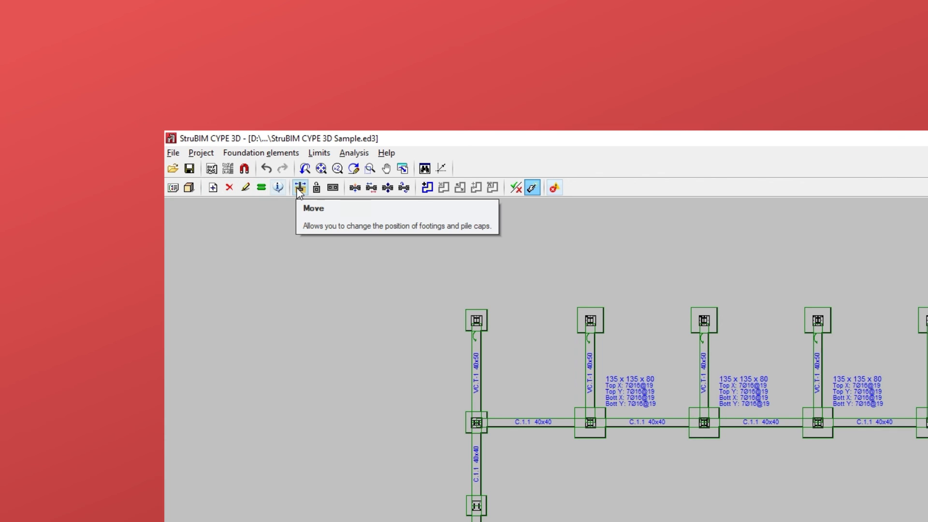
mouse_move(388, 194)
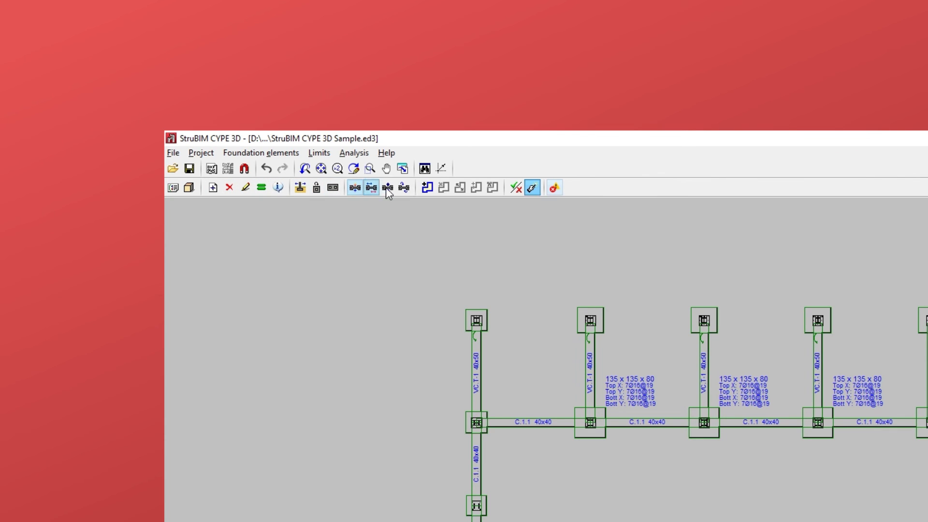
mouse_move(429, 187)
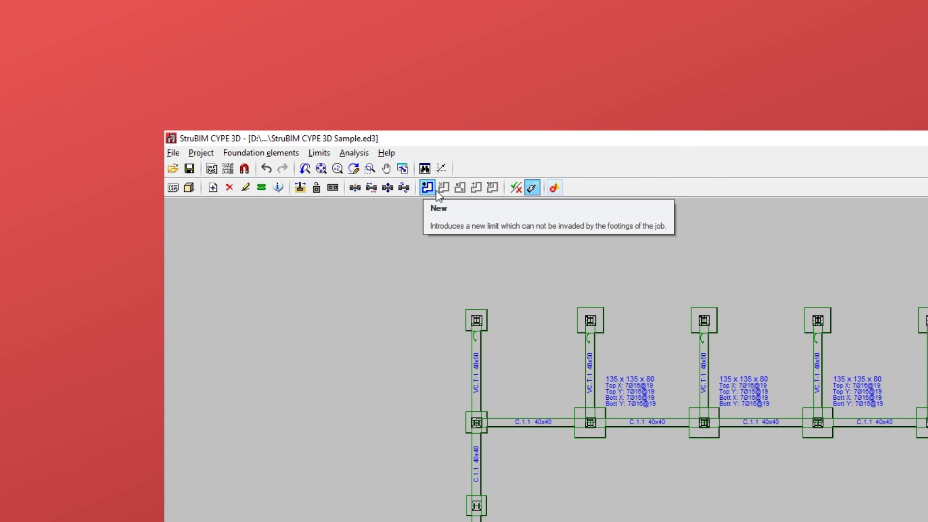
mouse_move(531, 188)
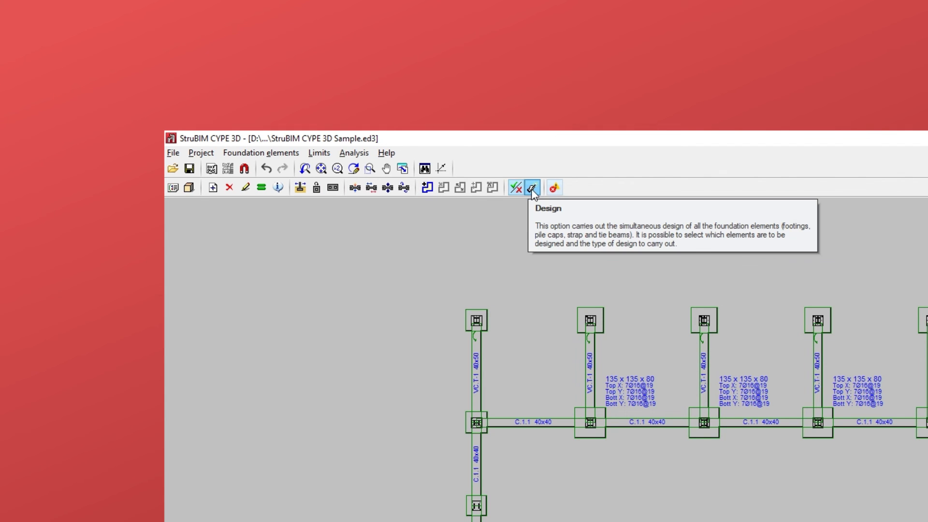